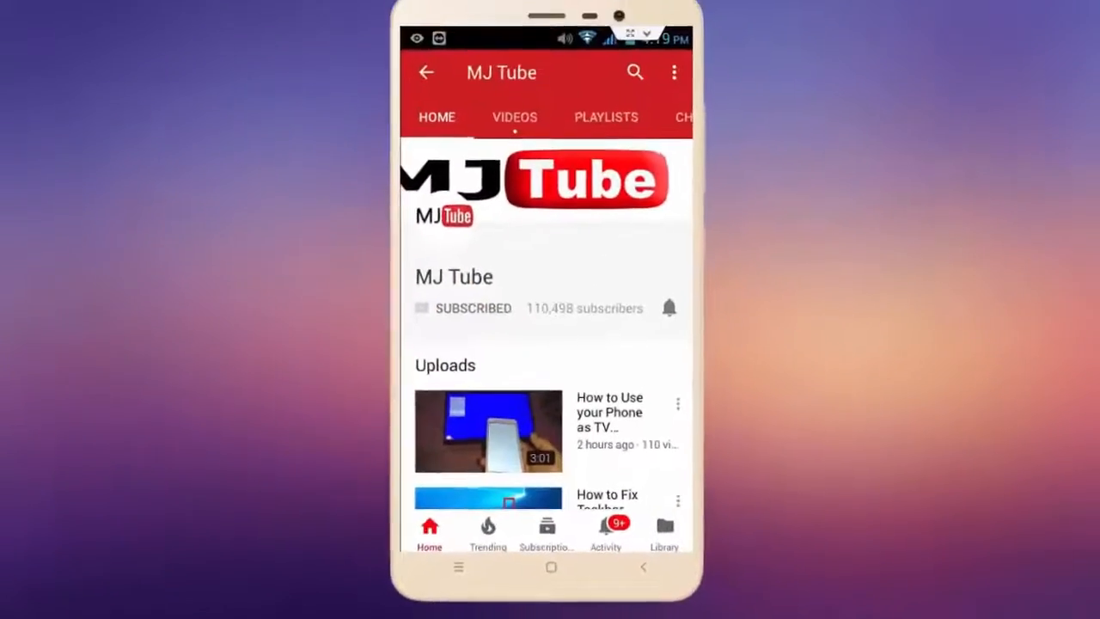
Launch Google Maps from the first page of the app drawer.
{"action": "left_click", "coordinate": [669, 308]}
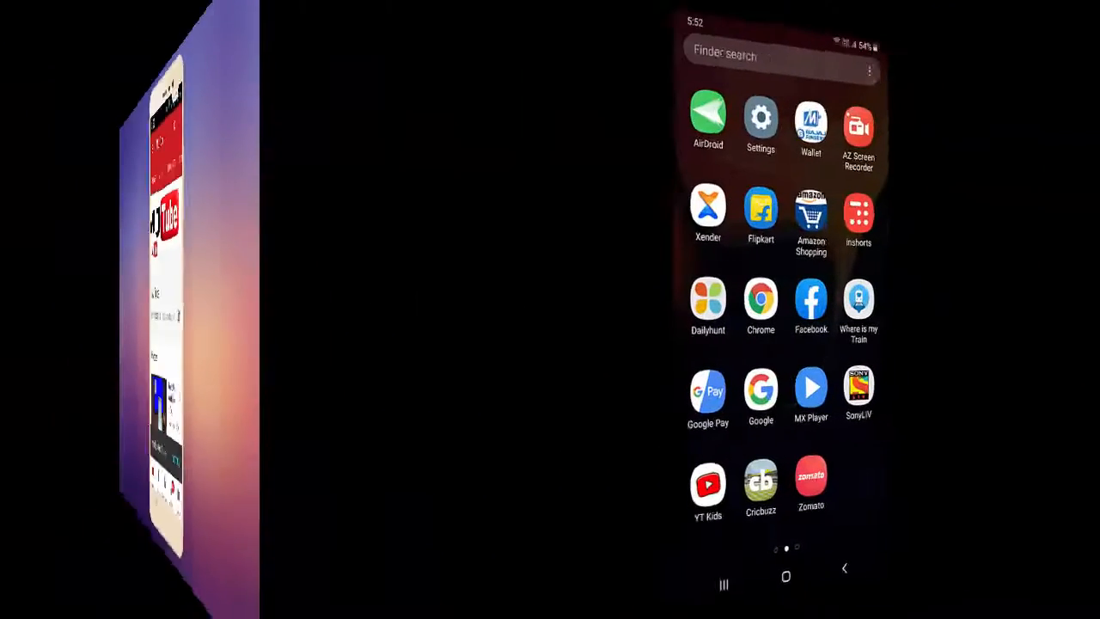
{"action": "left_click", "coordinate": [785, 591]}
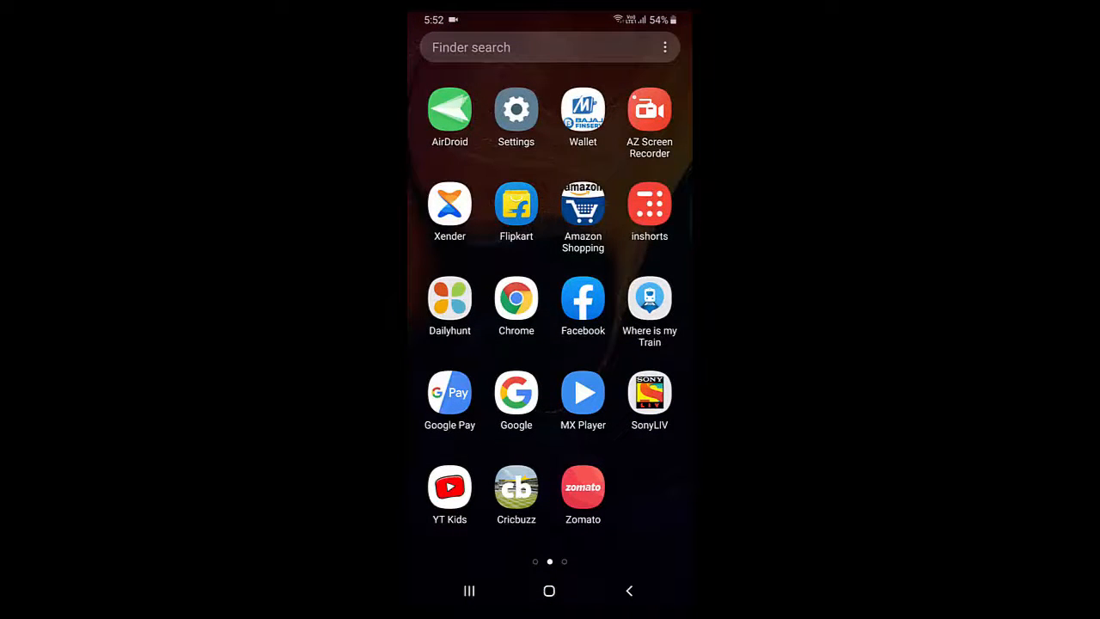
{"action": "scroll", "scroll_direction": "right", "scroll_amount": 3}
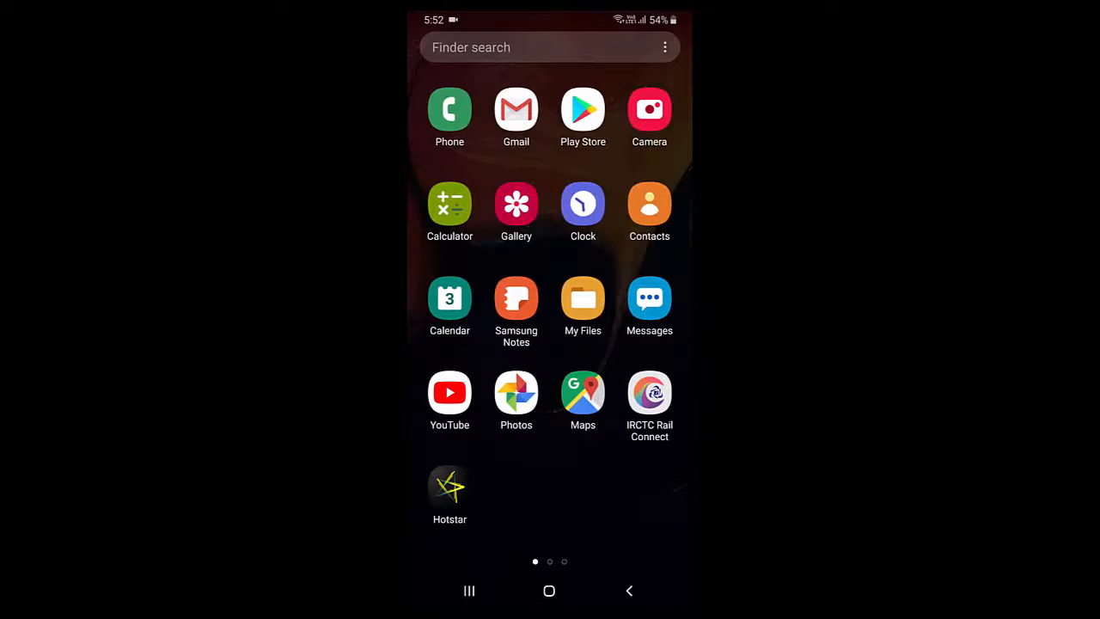
{"action": "left_click", "coordinate": [583, 392]}
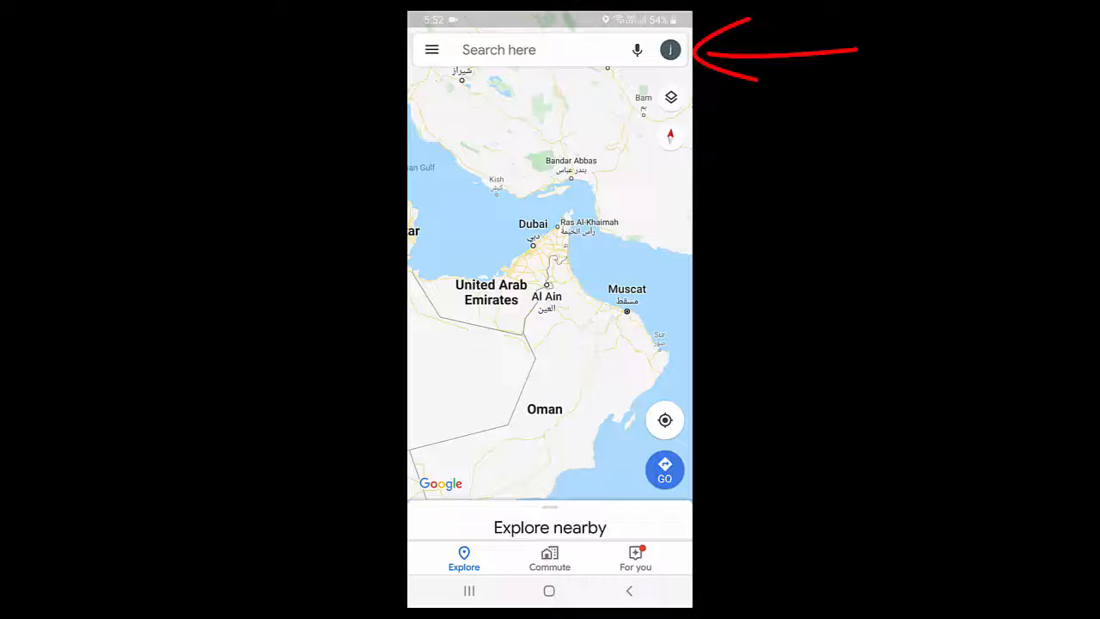
Leave Google Maps for the Android home screen with the Home button.
{"action": "left_click", "coordinate": [672, 49]}
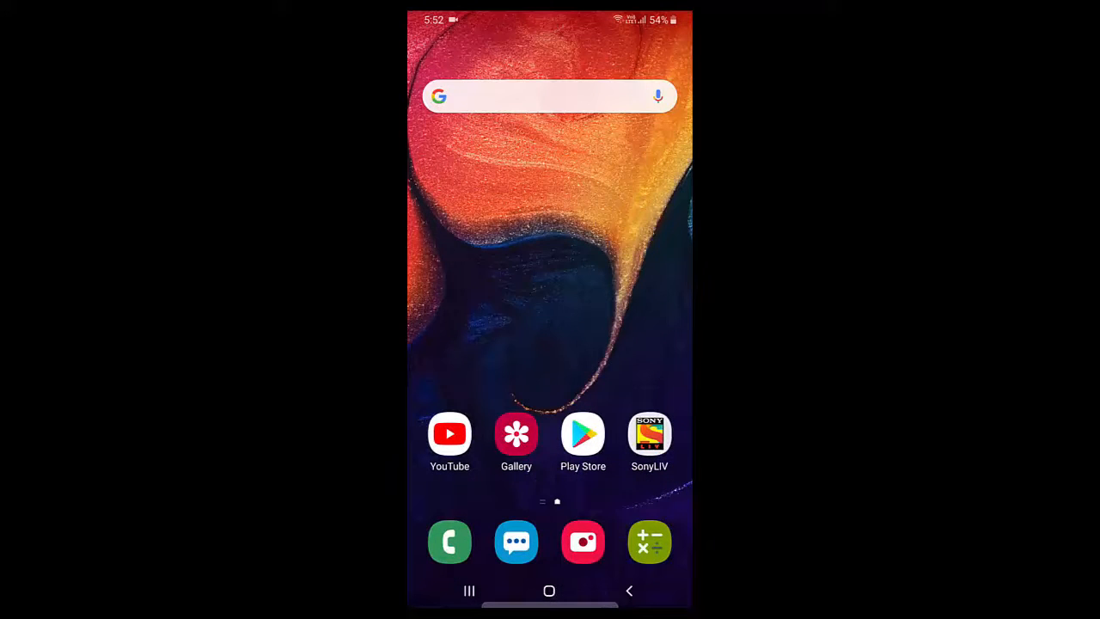
Open the Play Store to its games page, then exit back to the app drawer.
{"action": "left_click", "coordinate": [583, 434]}
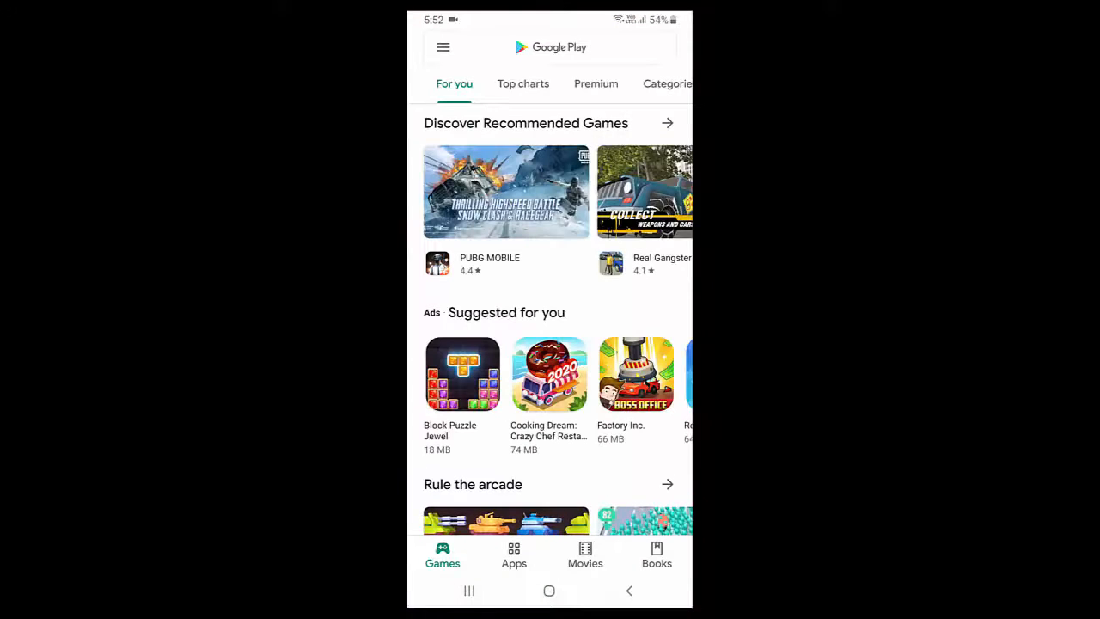
{"action": "left_click", "coordinate": [443, 47]}
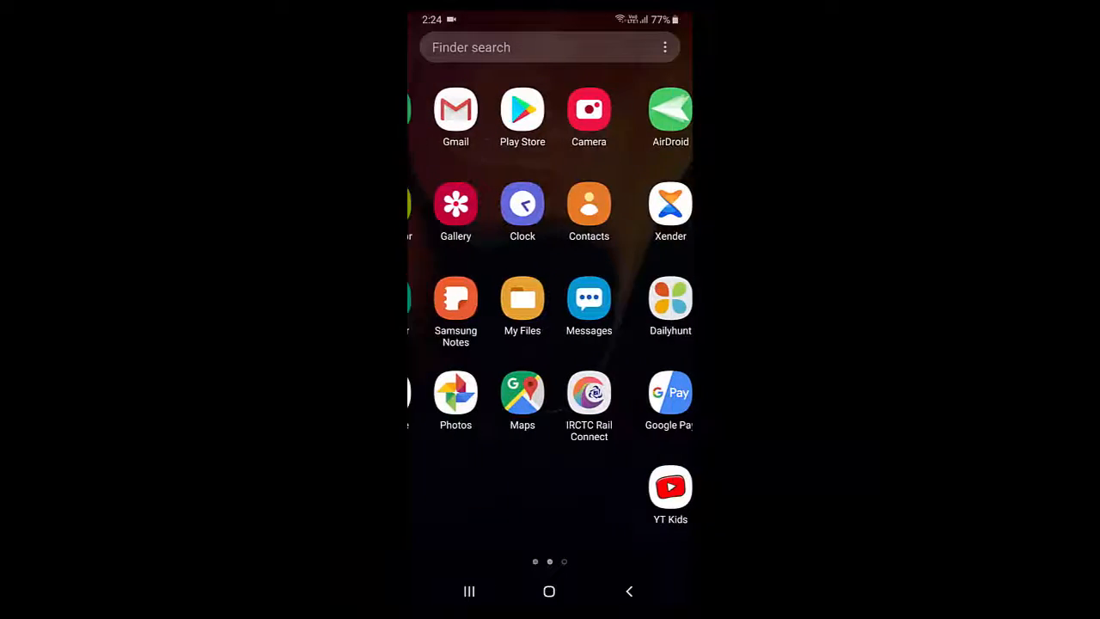
Relaunch Maps from the app drawer and show the profile avatar's account menu.
{"action": "left_click", "coordinate": [522, 393]}
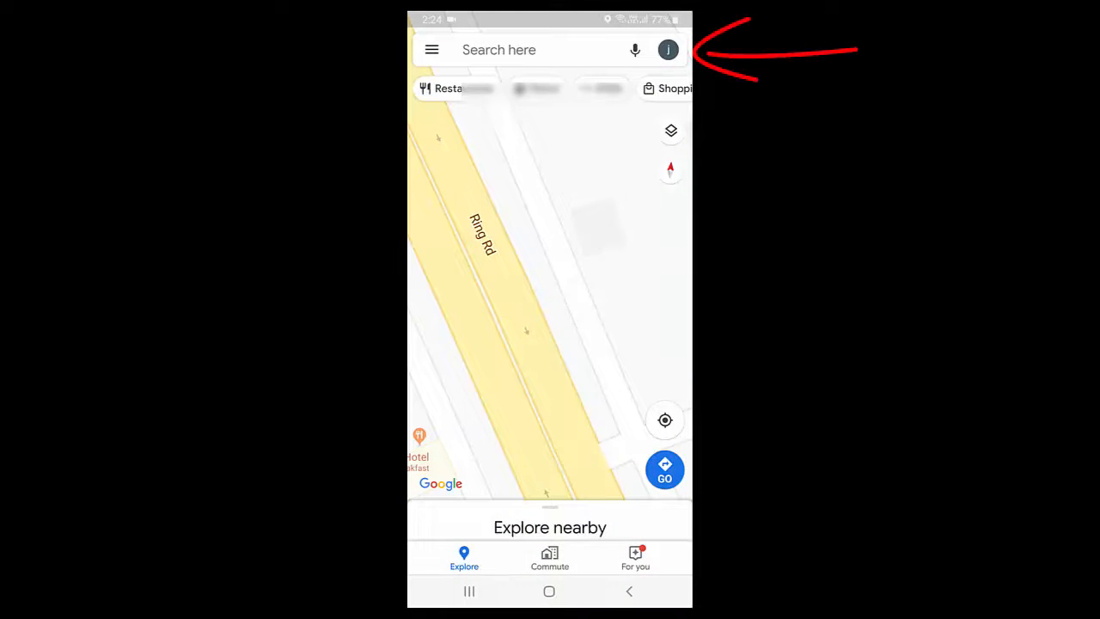
{"action": "left_click", "coordinate": [669, 49]}
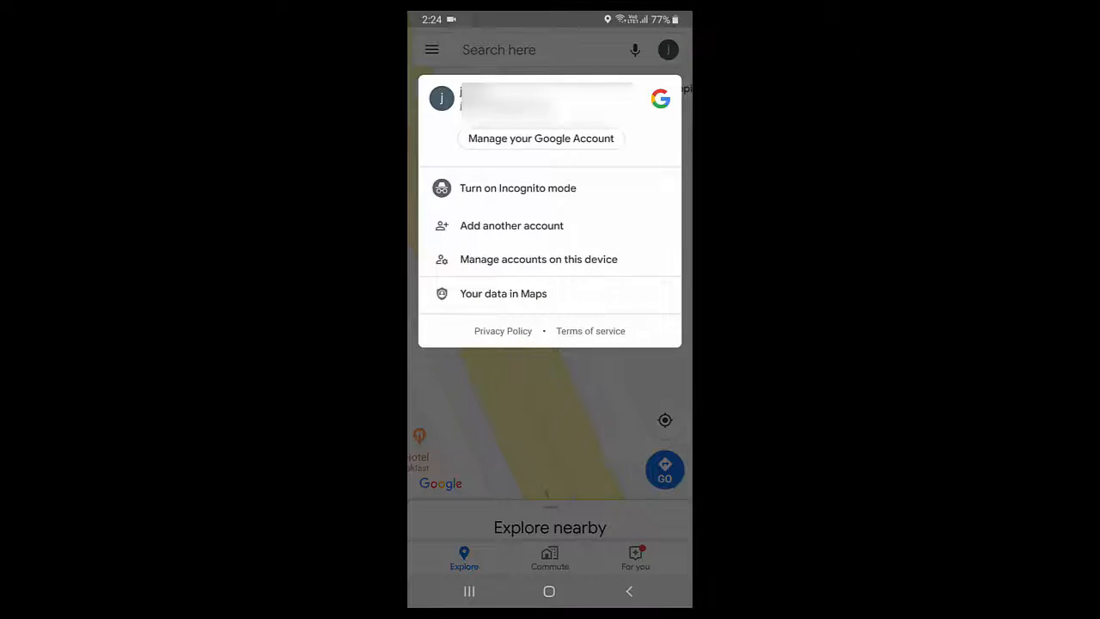
Choose 'Turn on Incognito mode' from the Maps profile menu.
{"action": "left_click", "coordinate": [517, 187]}
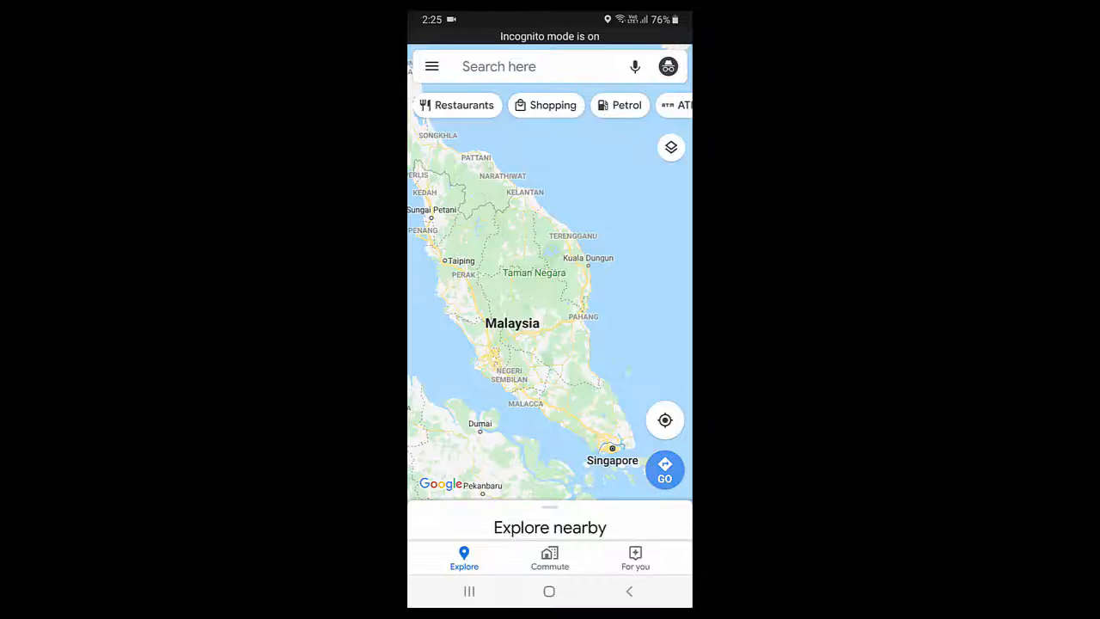
Close the directions screen and music banner, then show the Incognito avatar menu with 'Turn off Incognito mode'.
{"action": "left_click", "coordinate": [665, 469]}
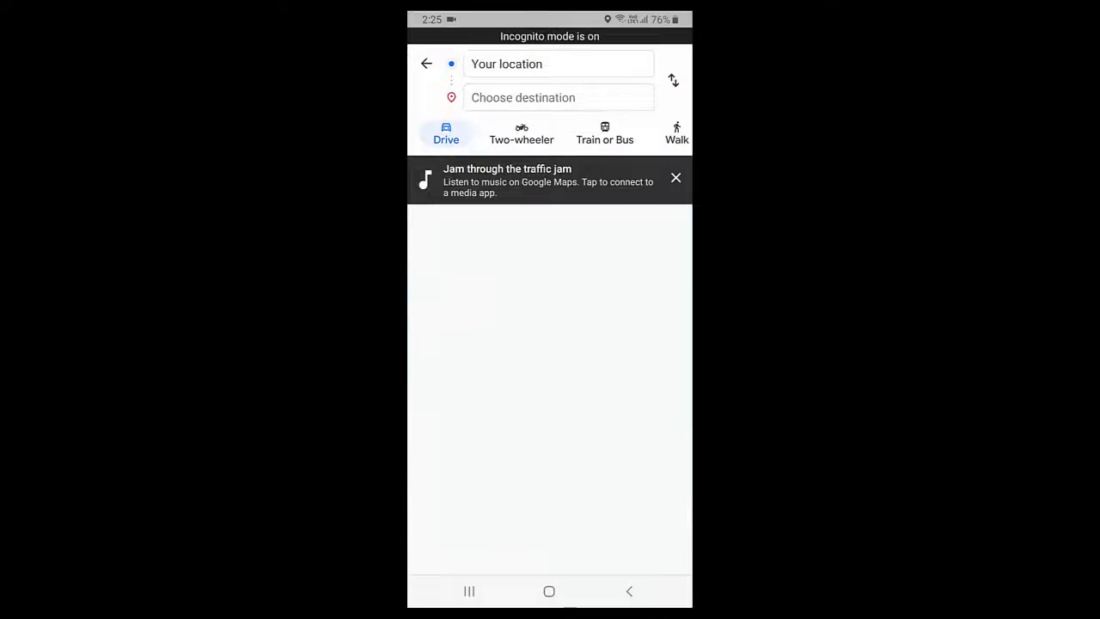
{"action": "left_click", "coordinate": [675, 178]}
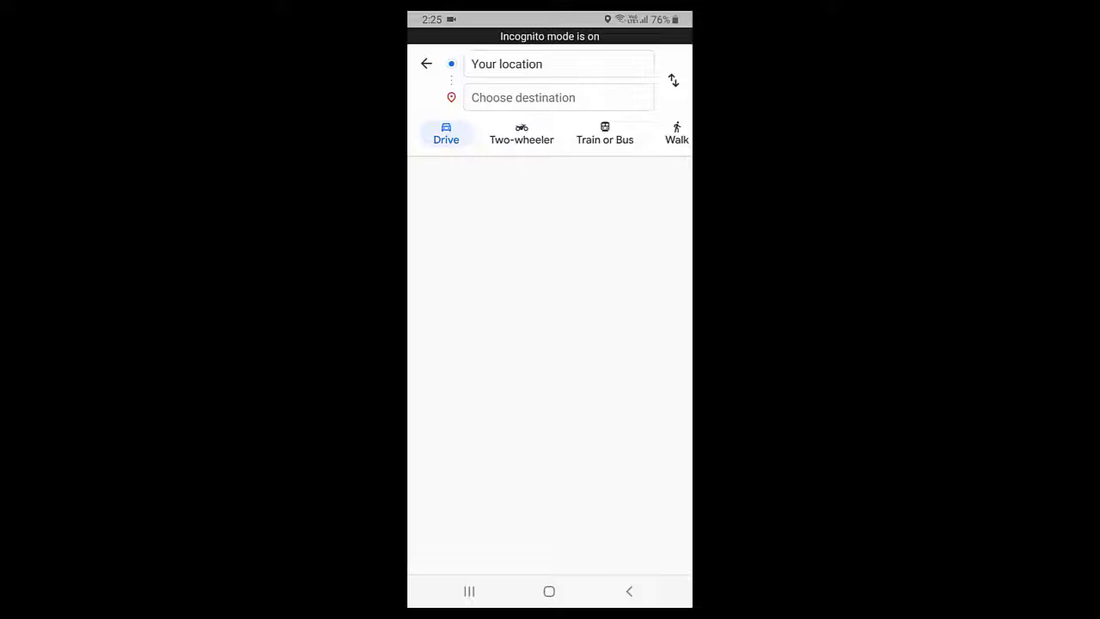
{"action": "left_click", "coordinate": [426, 63]}
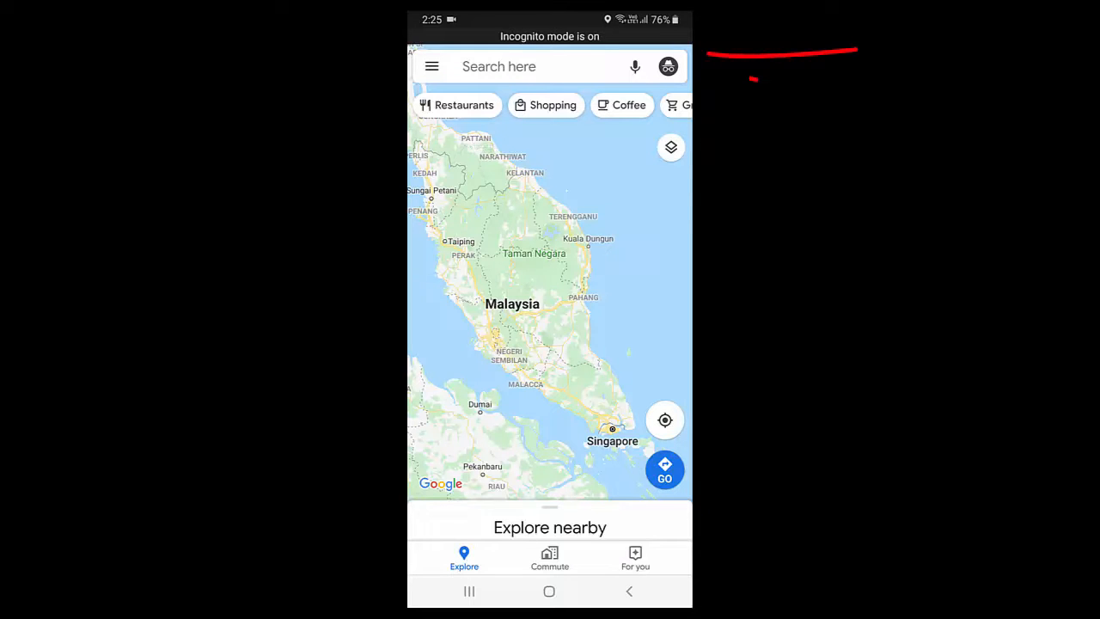
{"action": "left_click", "coordinate": [668, 67]}
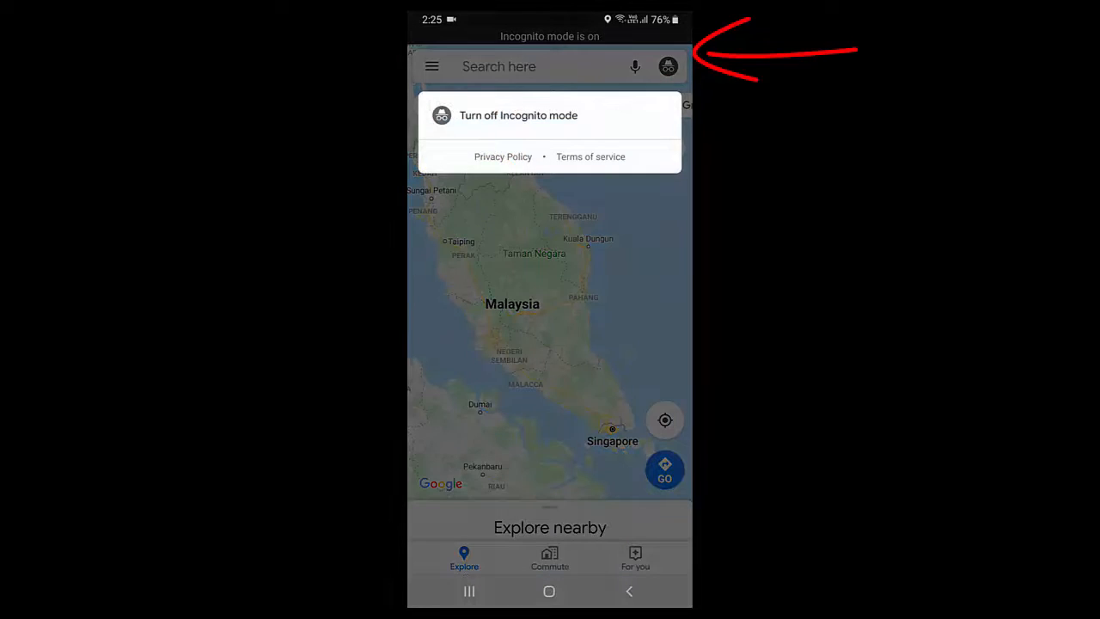